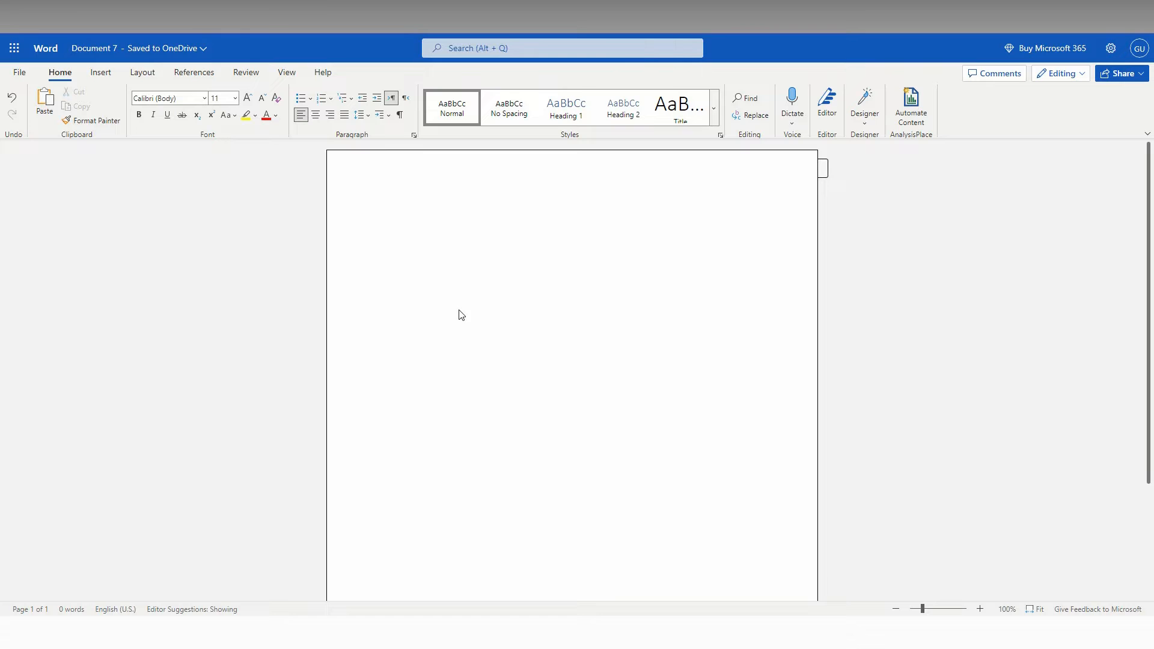
# Show the Insert ribbon options for the blank document
pyautogui.click(101, 72)
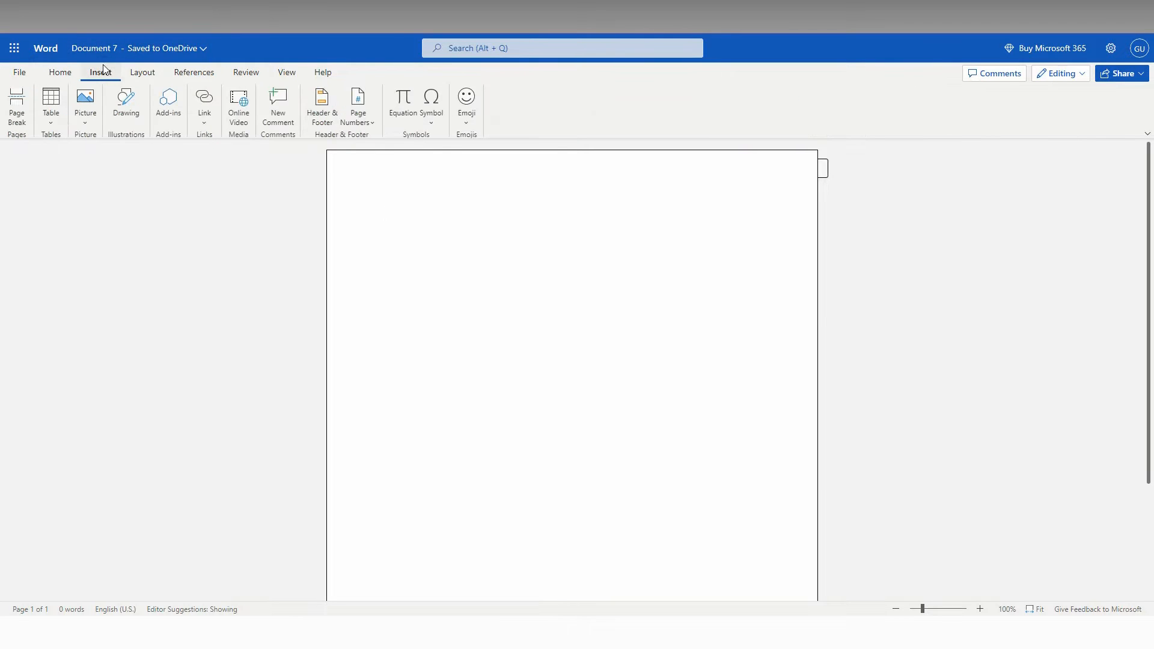
pyautogui.moveTo(123, 114)
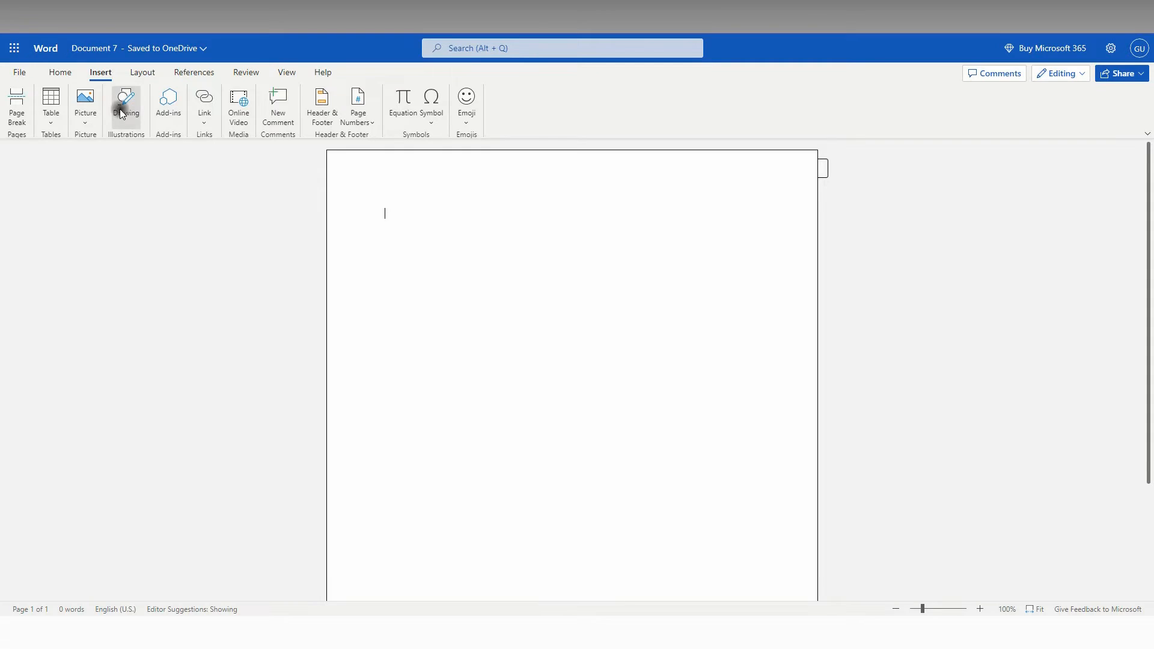
# Start a new drawing and draw a rectangle from the Shapes list
pyautogui.click(127, 102)
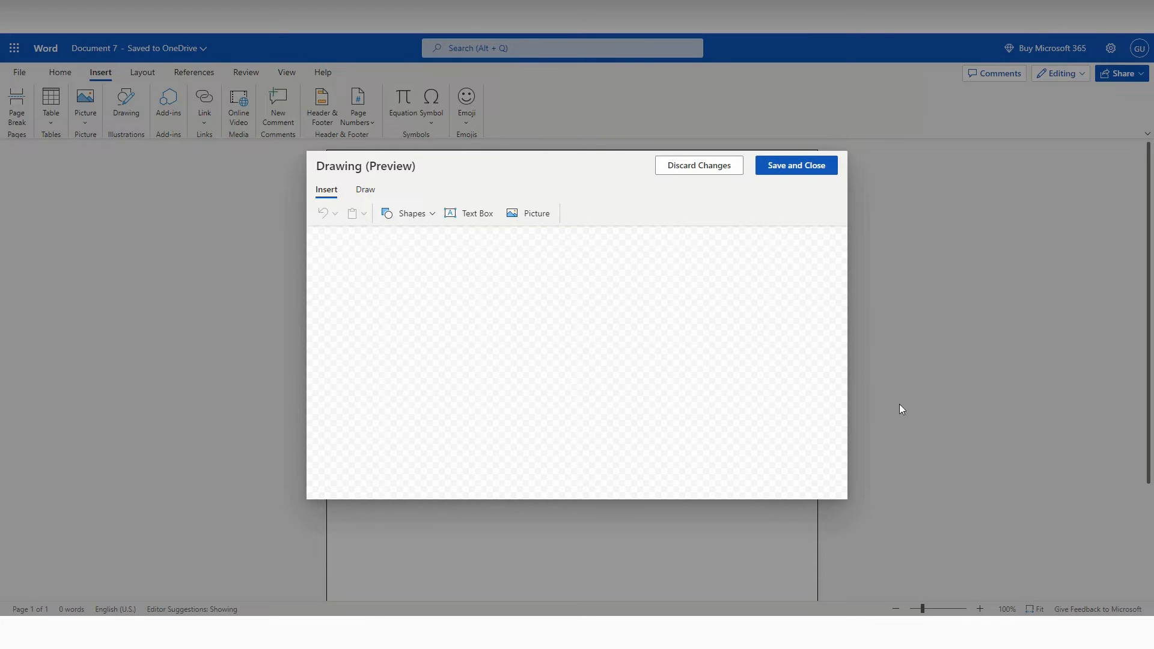
pyautogui.moveTo(432, 223)
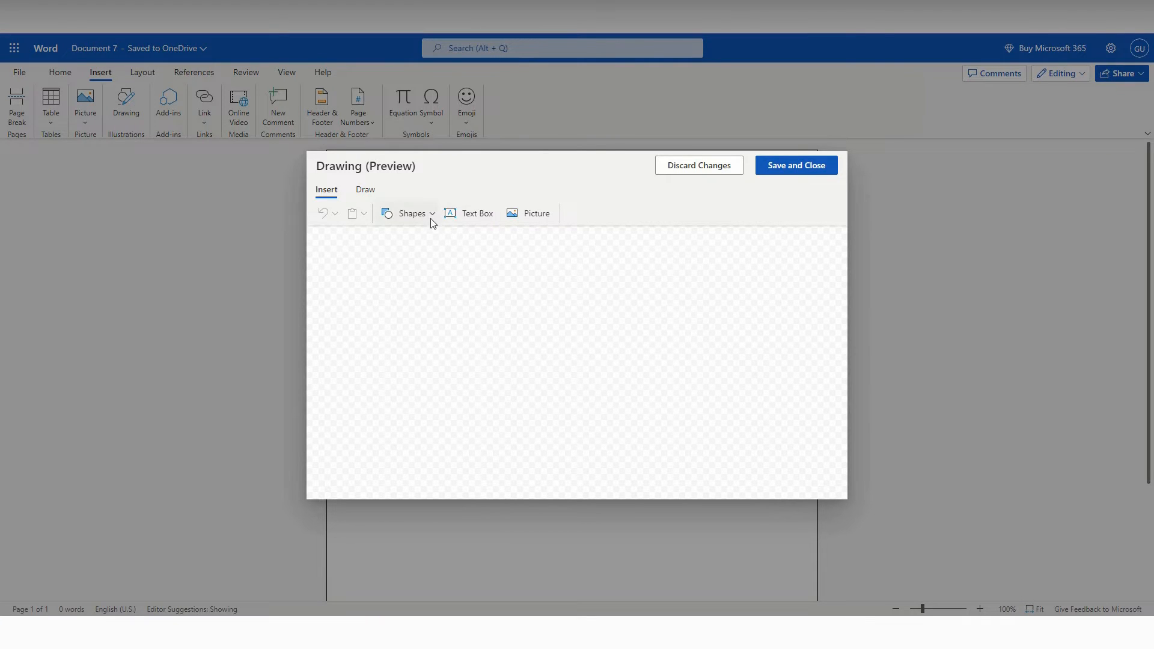
pyautogui.click(409, 213)
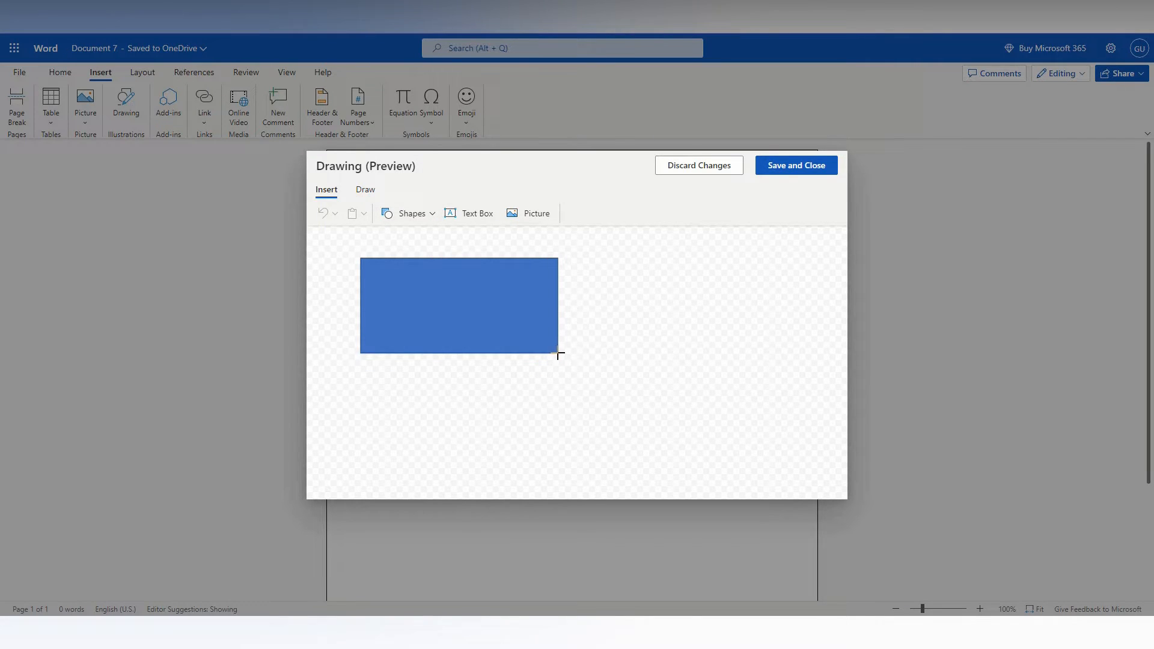
# Try pale cream and light green fills on the rectangle, settling on medium blue
pyautogui.click(459, 306)
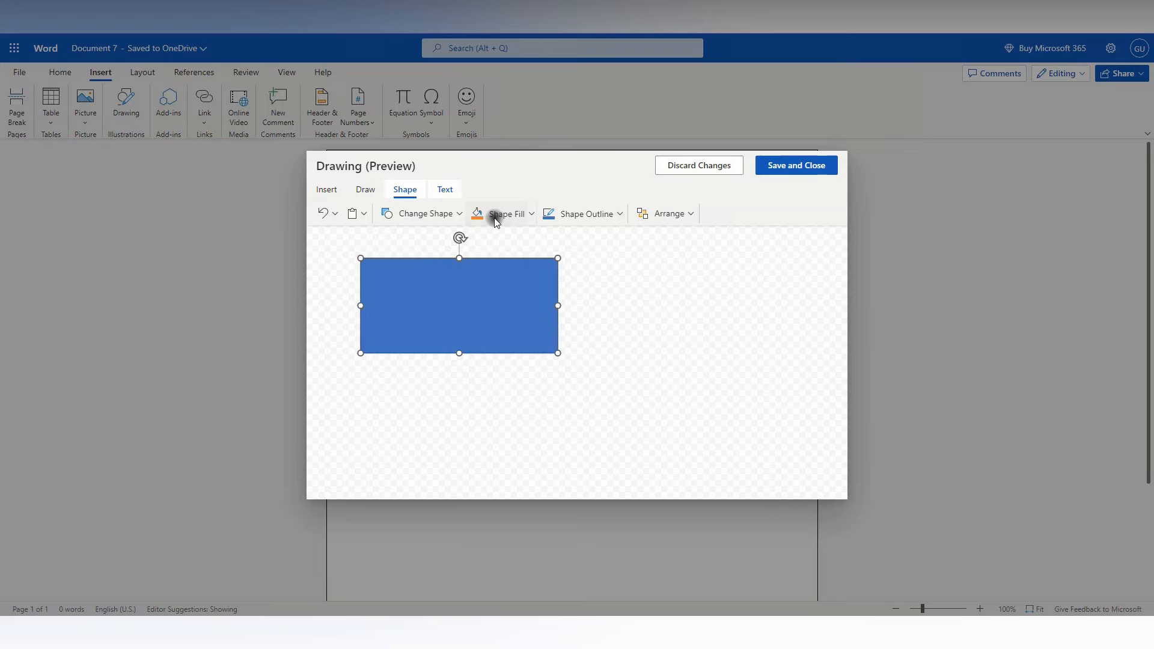
pyautogui.click(500, 213)
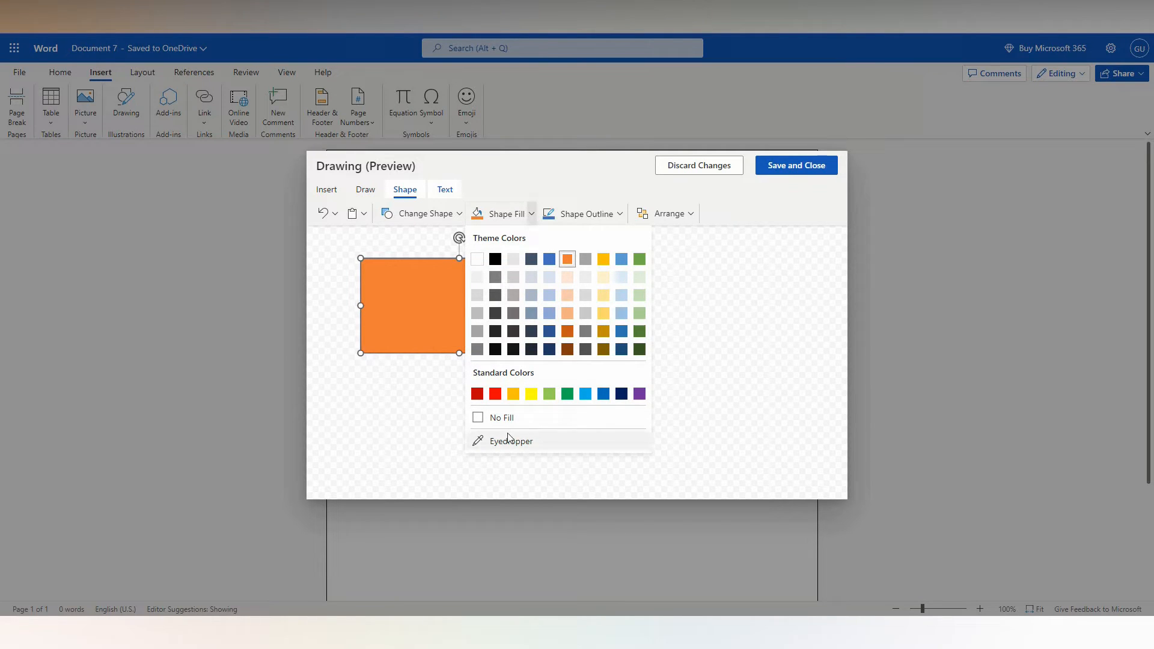
pyautogui.click(511, 441)
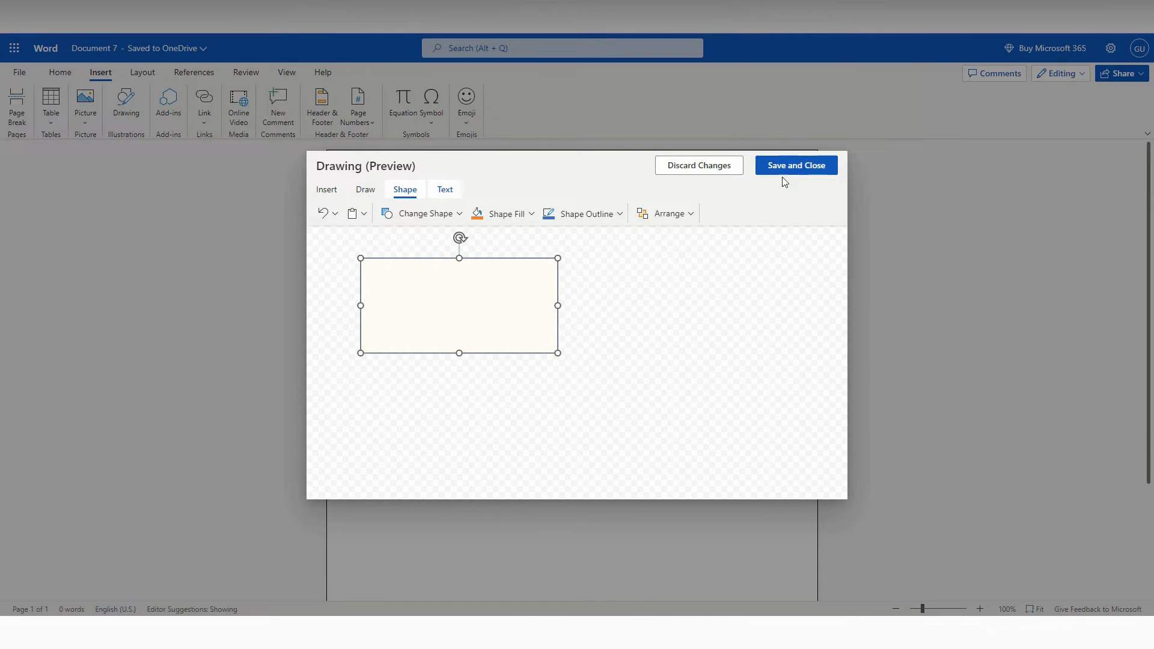
pyautogui.moveTo(538, 218)
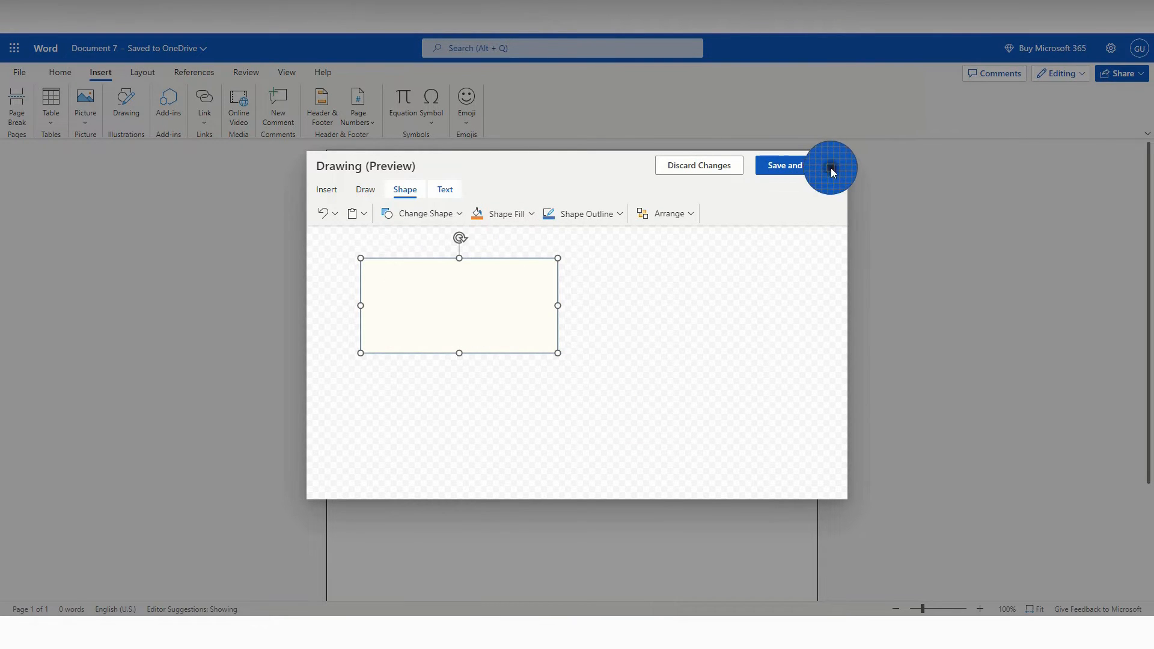
pyautogui.click(501, 214)
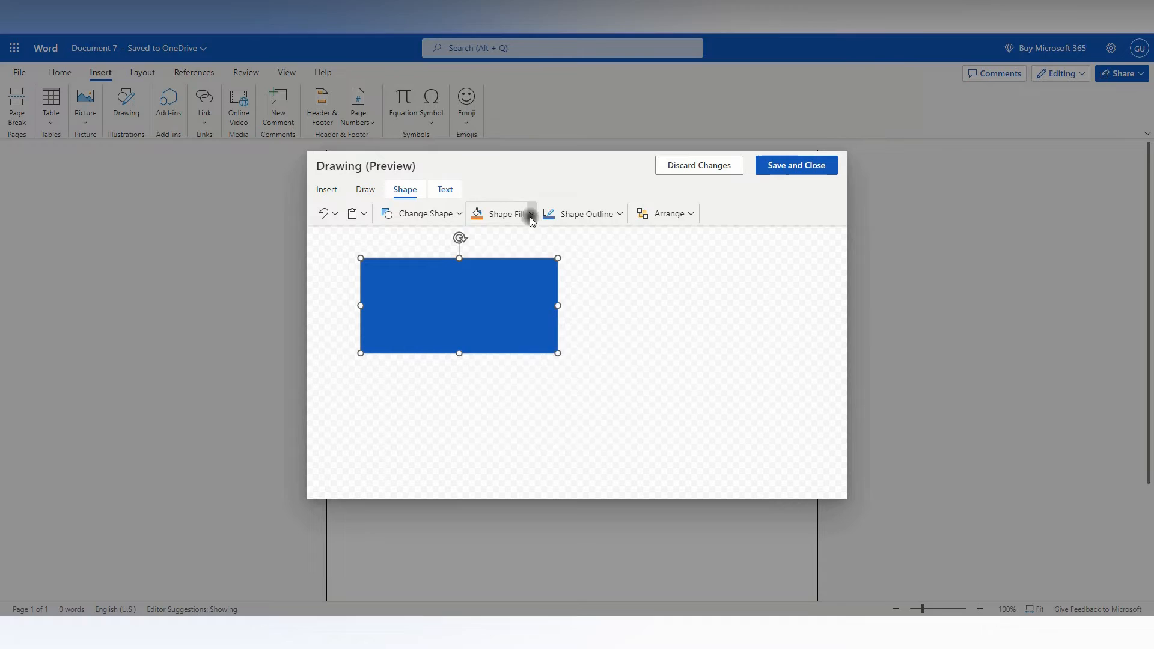
pyautogui.click(530, 213)
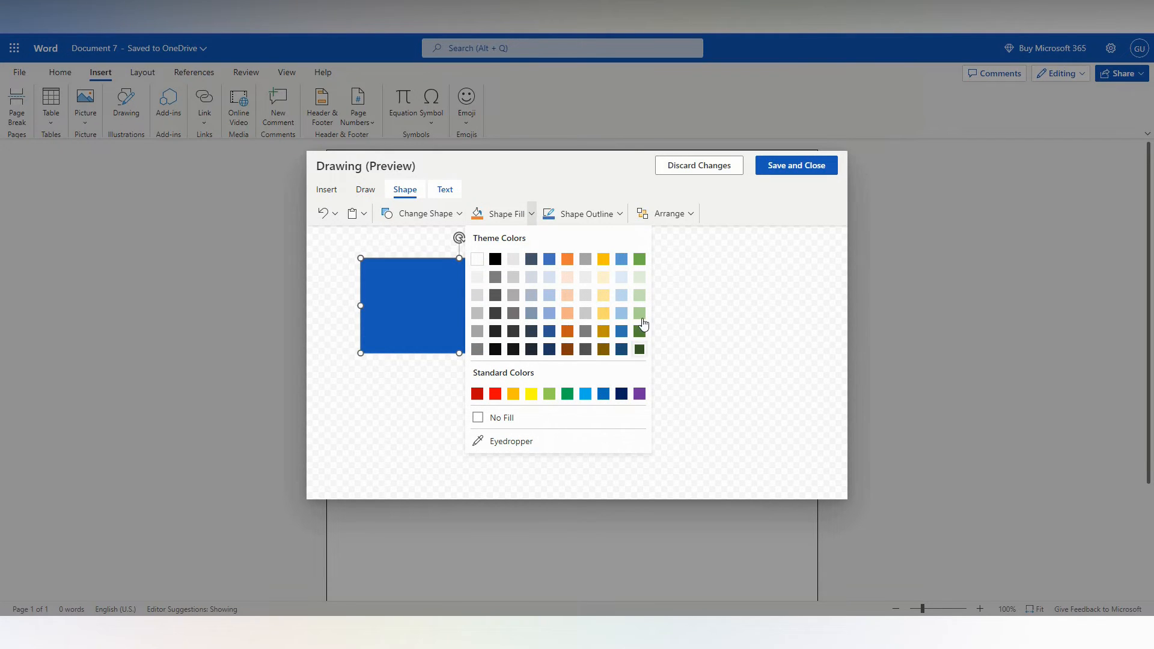
pyautogui.click(639, 313)
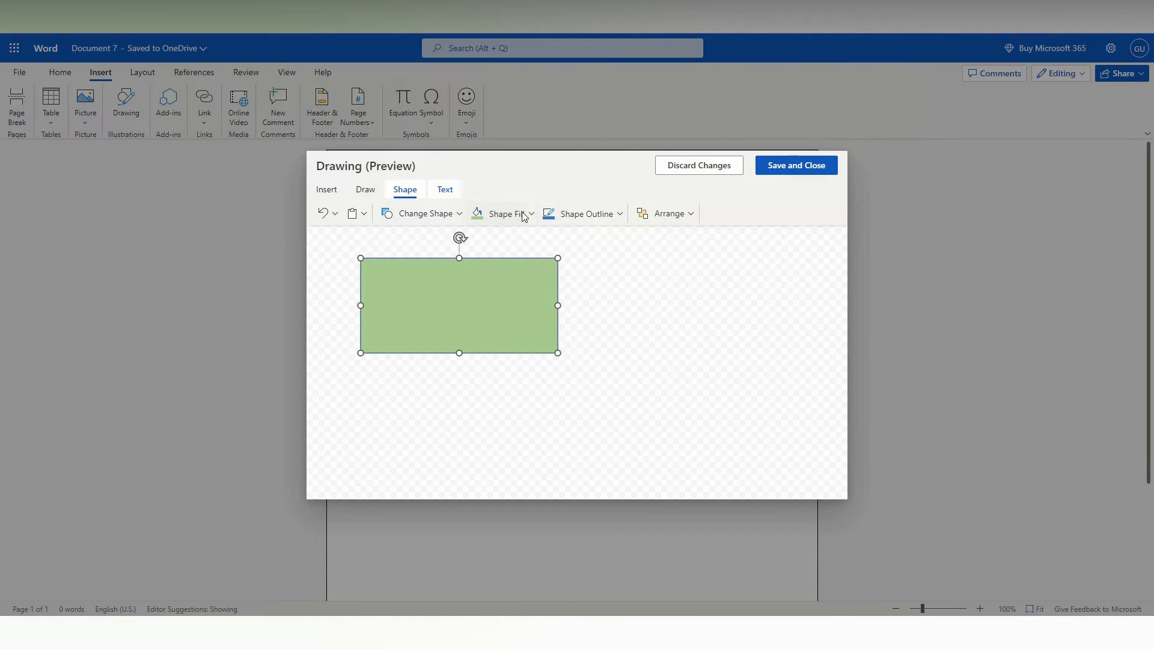
pyautogui.click(529, 213)
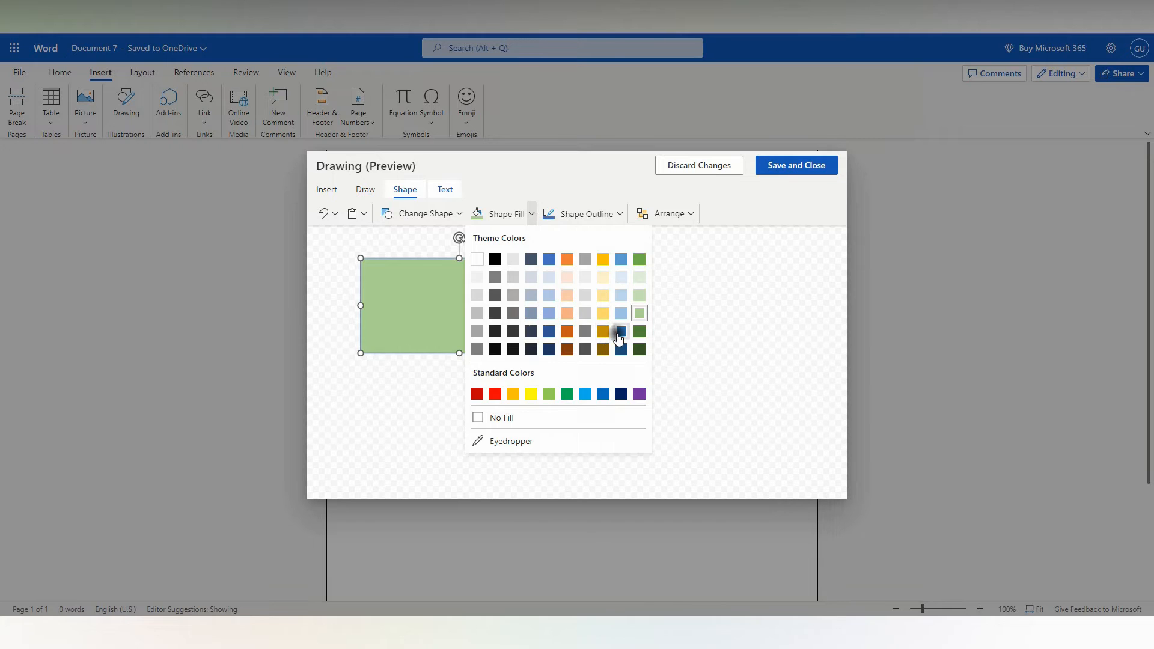
pyautogui.click(621, 331)
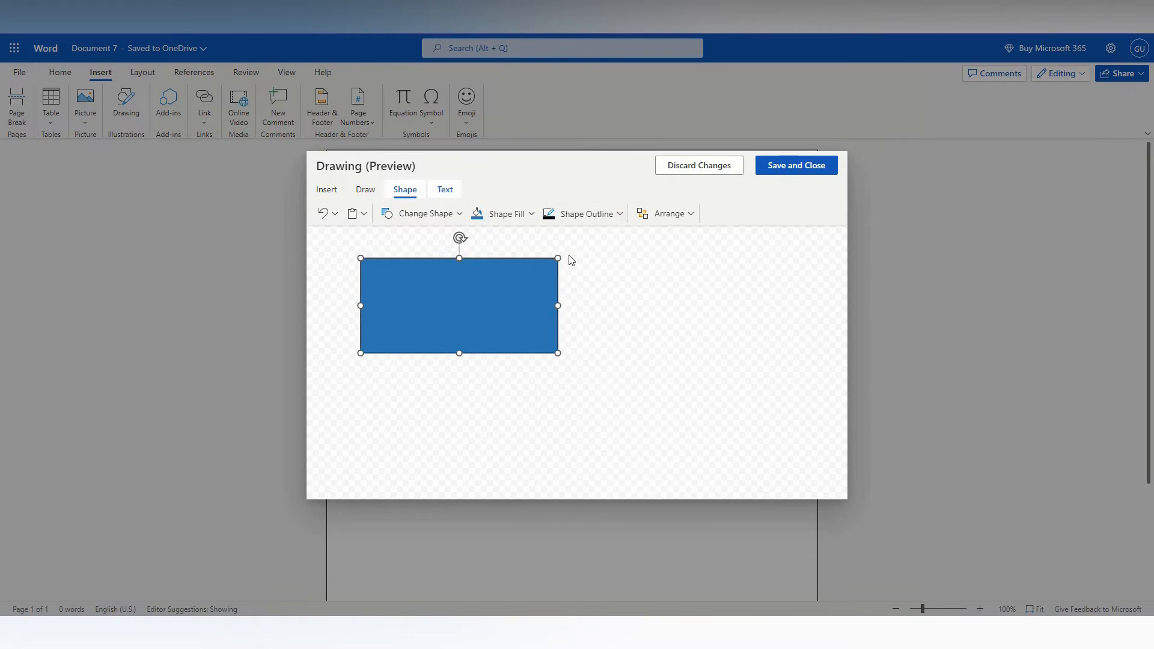
# Draw an oval from Shapes as a circle overlapping the rectangle's lower right corner
pyautogui.click(668, 213)
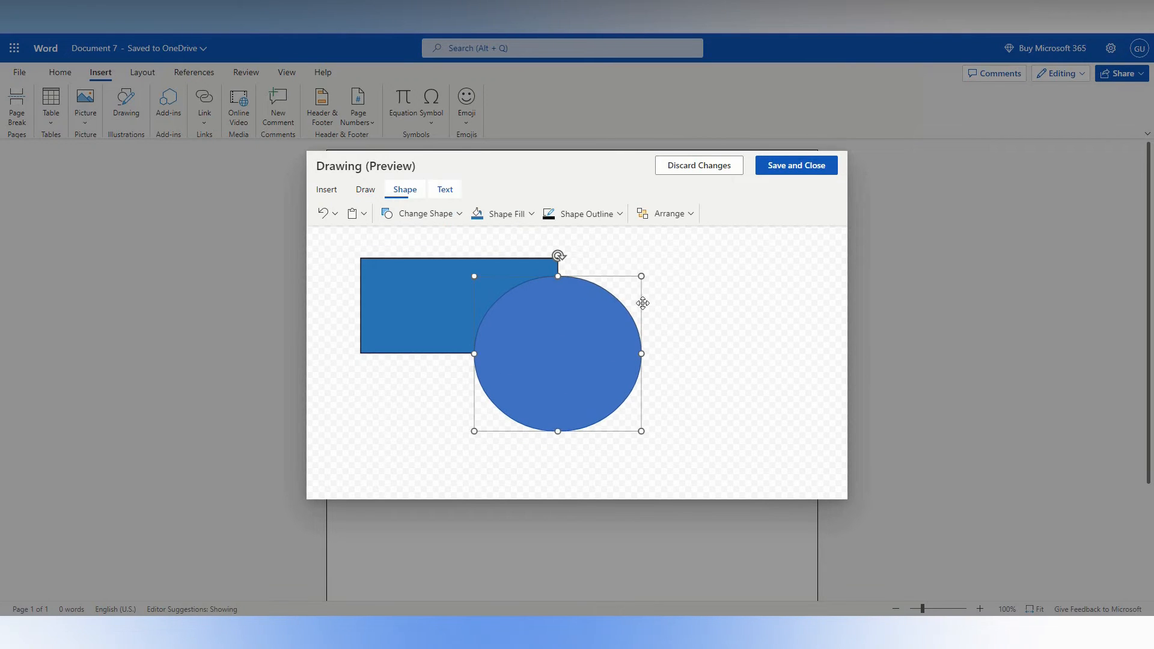
pyautogui.click(668, 214)
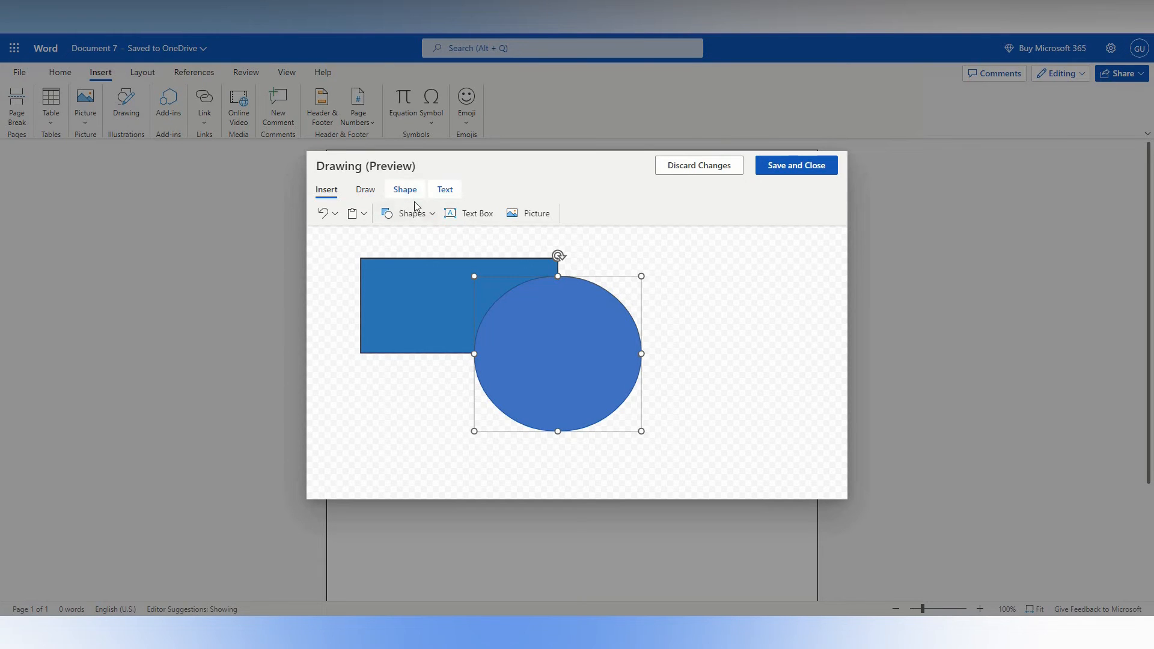
# View the Text and Shape formatting tabs, then open the cut/copy/paste dropdown
pyautogui.click(444, 189)
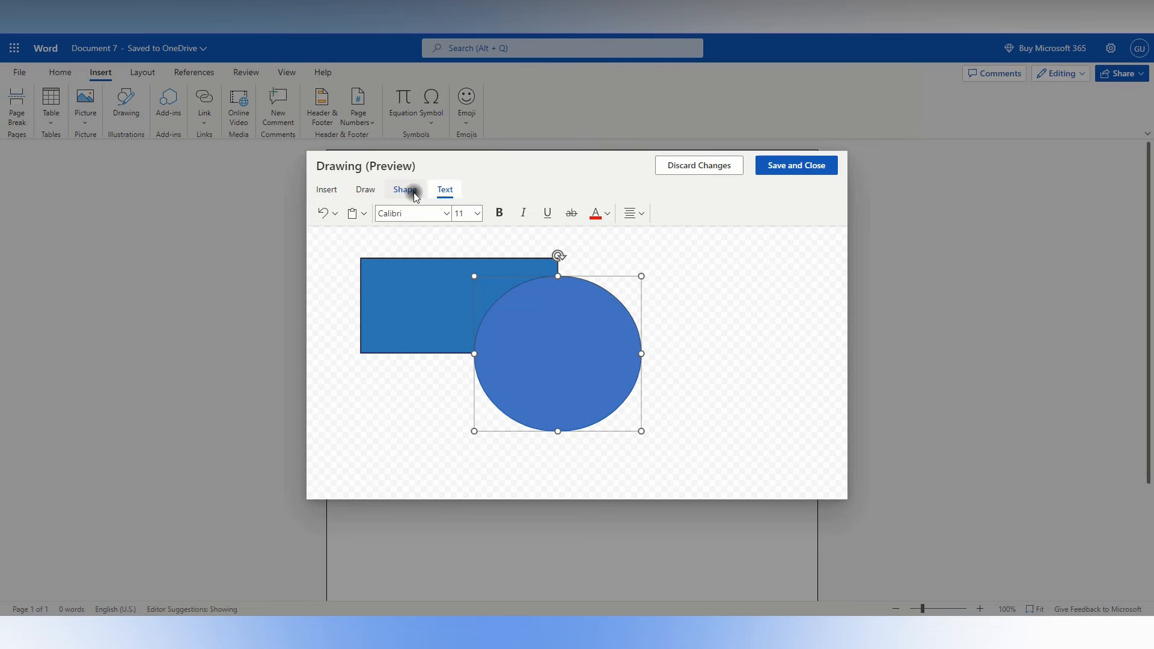
pyautogui.click(405, 190)
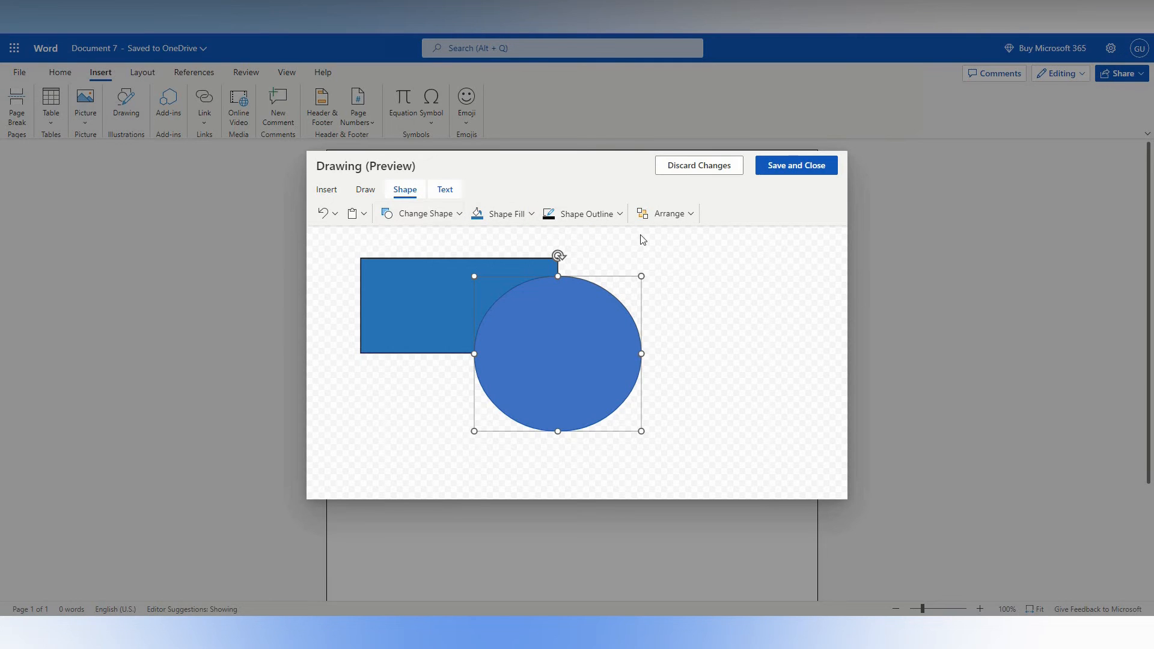
pyautogui.click(364, 214)
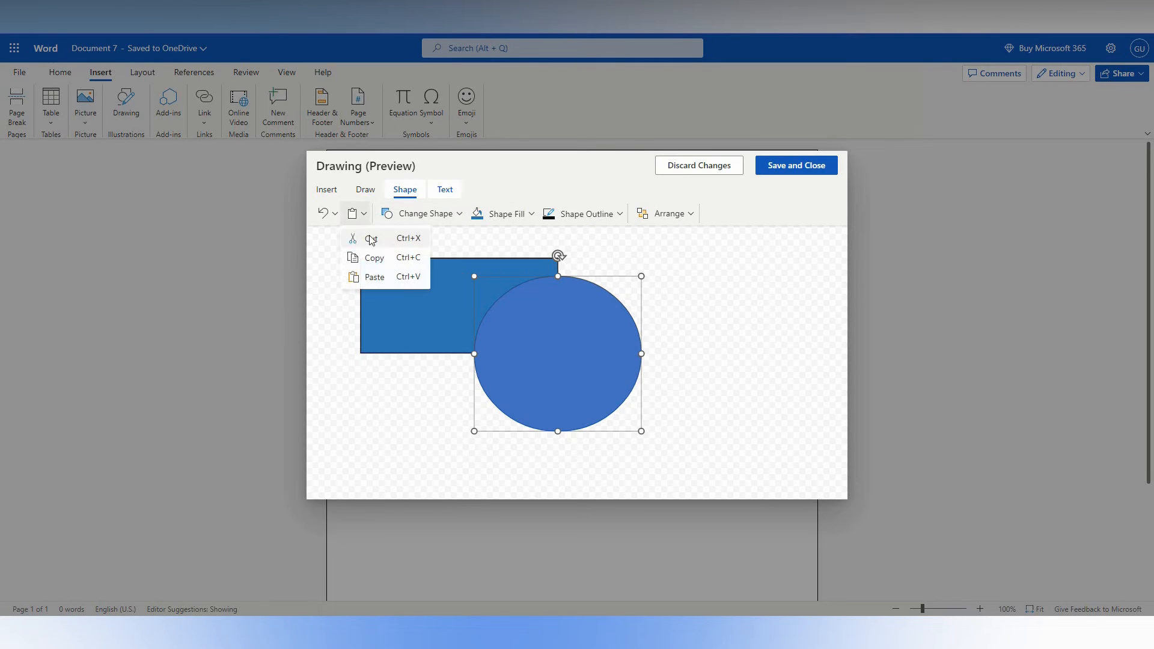
pyautogui.moveTo(772, 258)
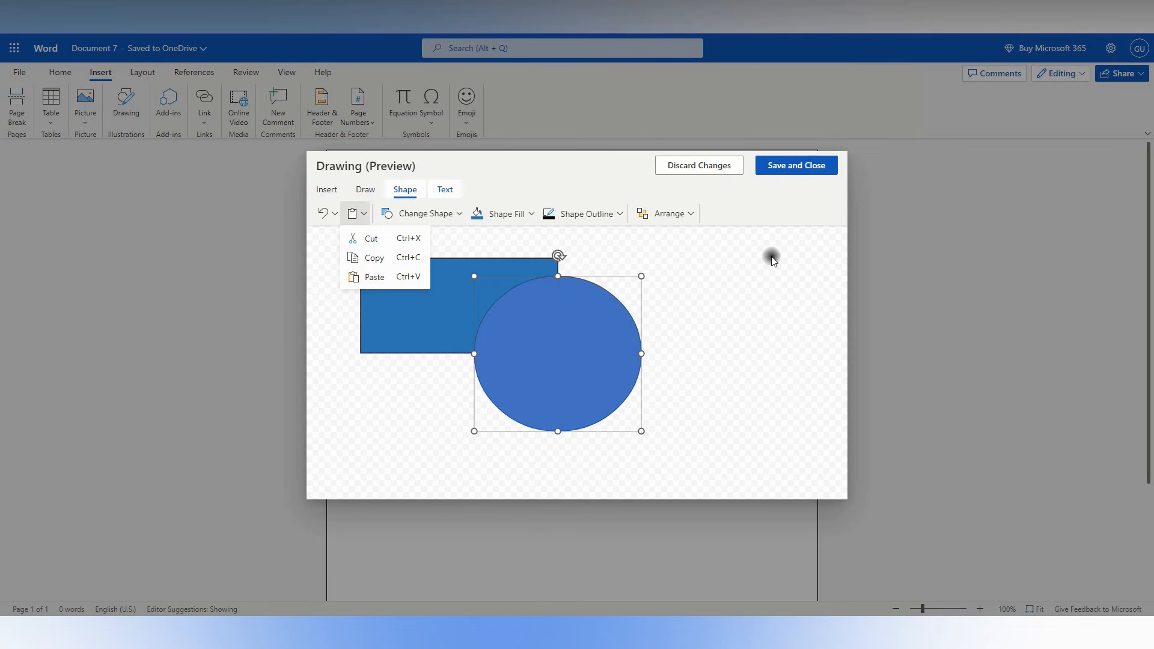
# Center the circle over the rectangle and save the drawing into the document
pyautogui.click(326, 189)
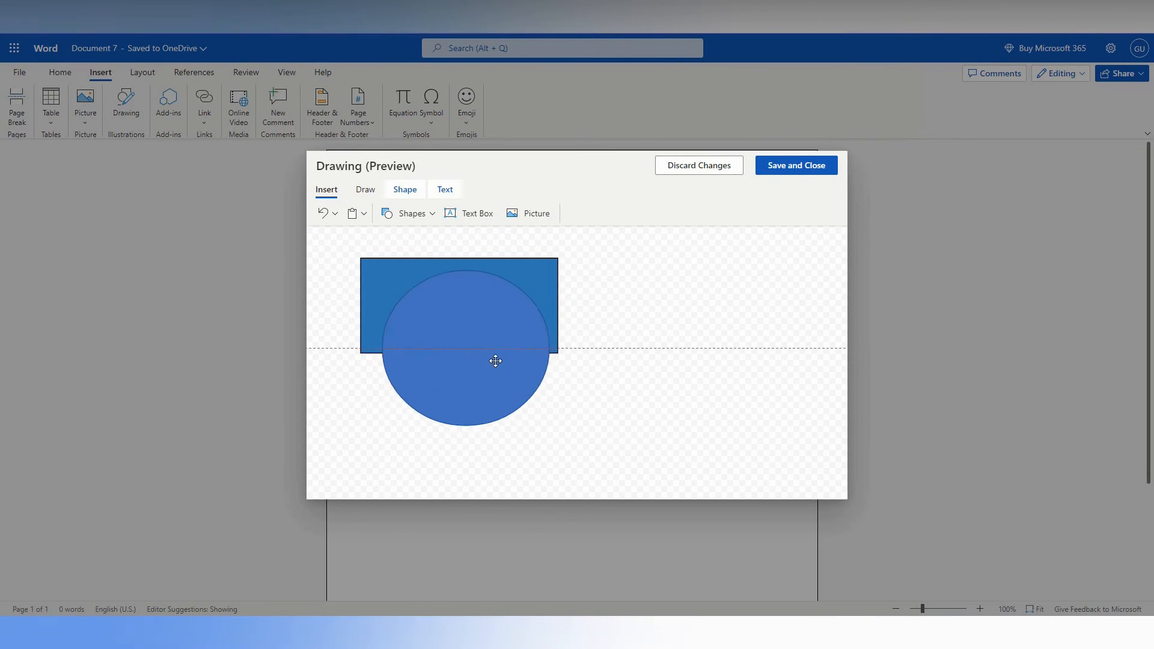
pyautogui.moveTo(495, 361); pyautogui.dragTo(476, 307)
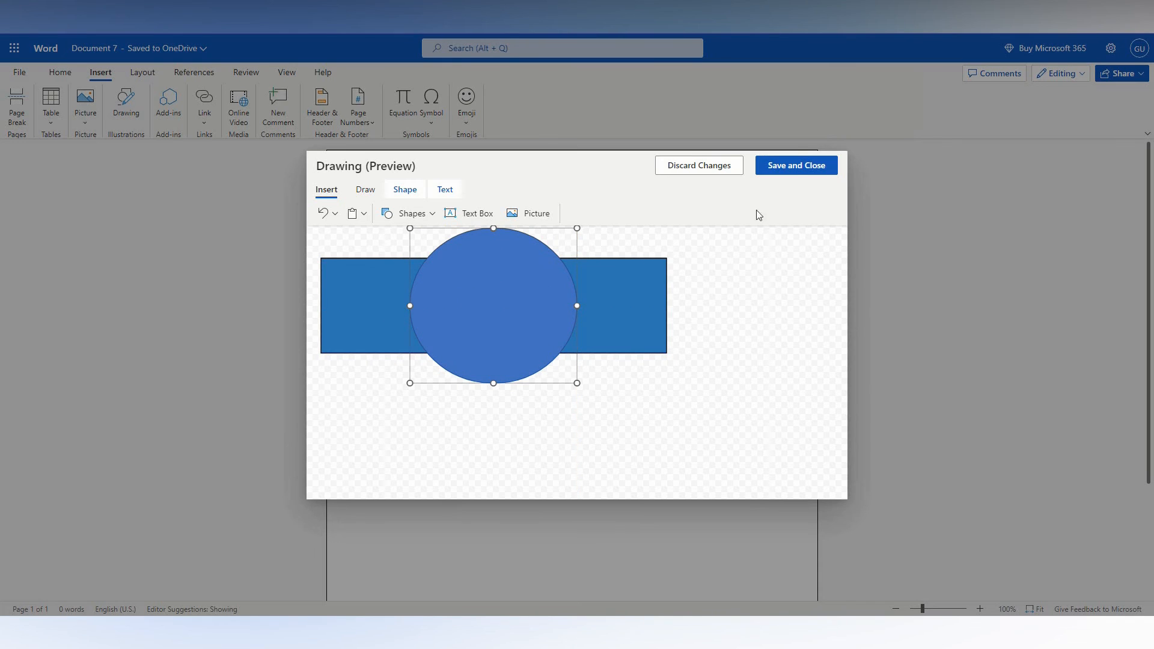
pyautogui.click(796, 165)
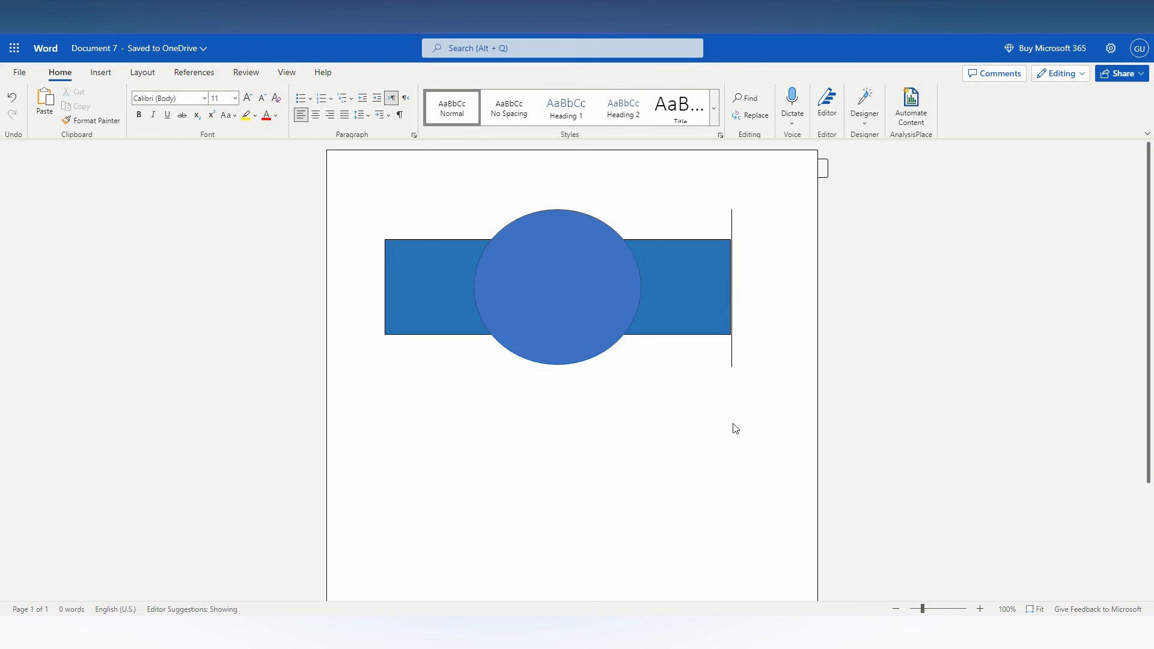
pyautogui.moveTo(200, 148)
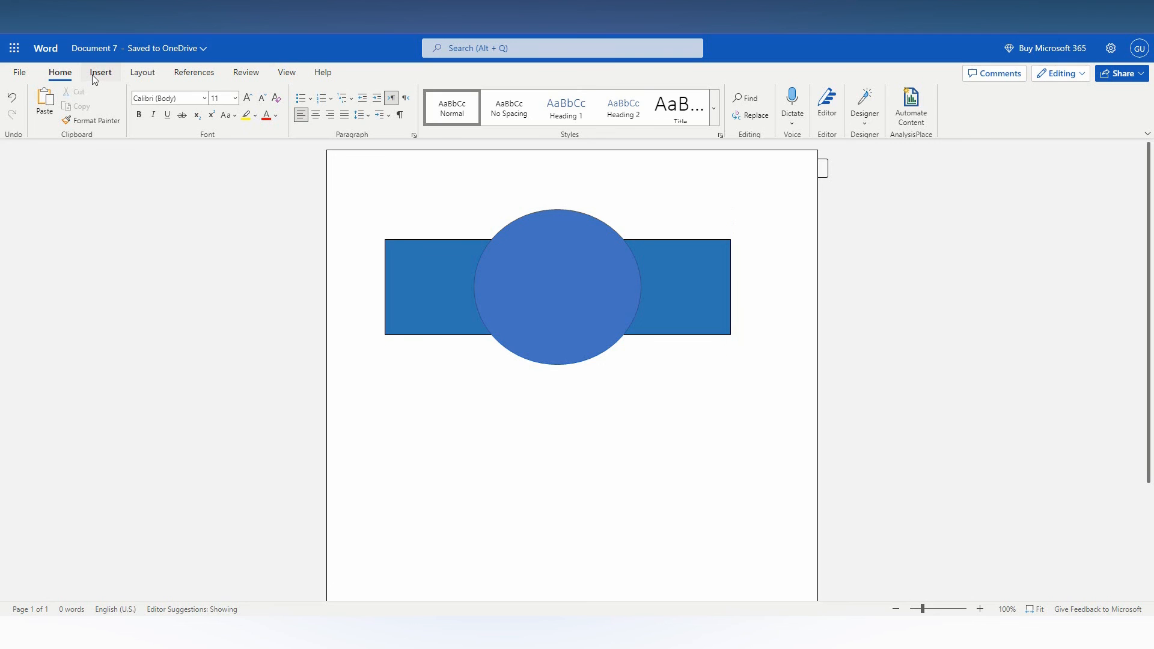
# Show the Layout tab's page layout and spacing settings
pyautogui.click(142, 72)
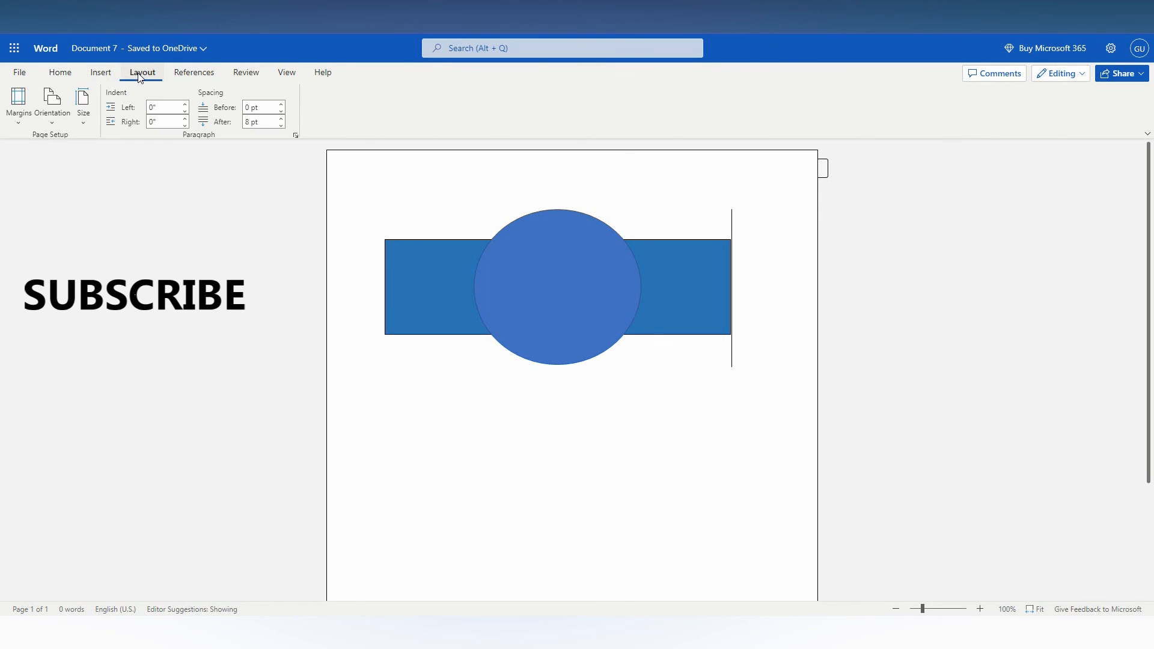